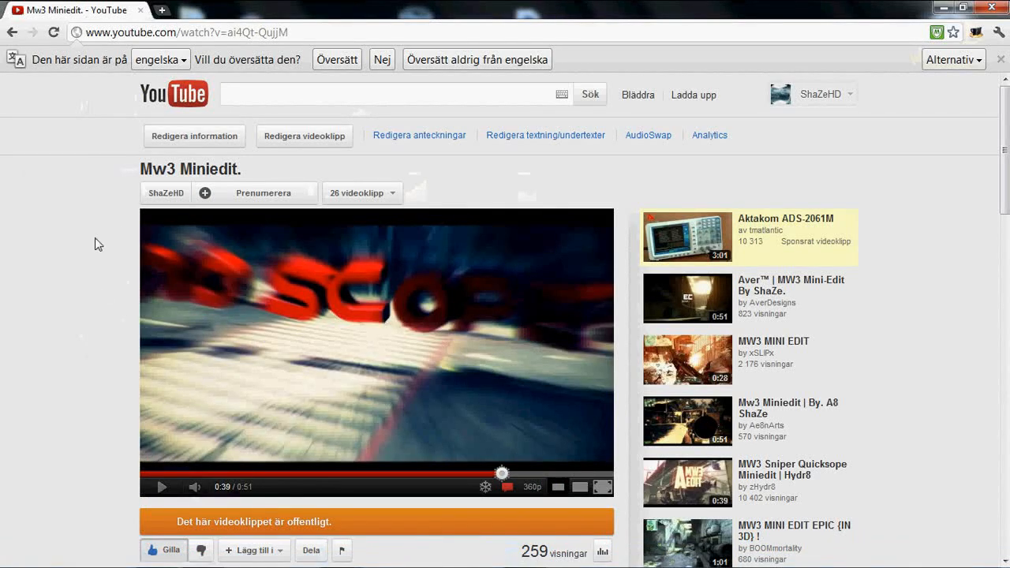
mouse_move(131, 196)
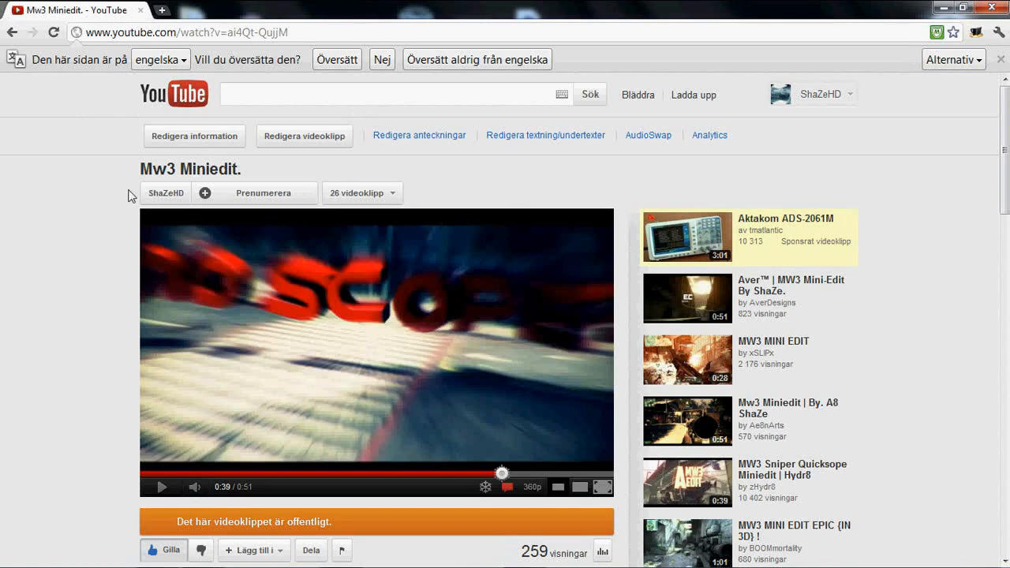
mouse_move(101, 256)
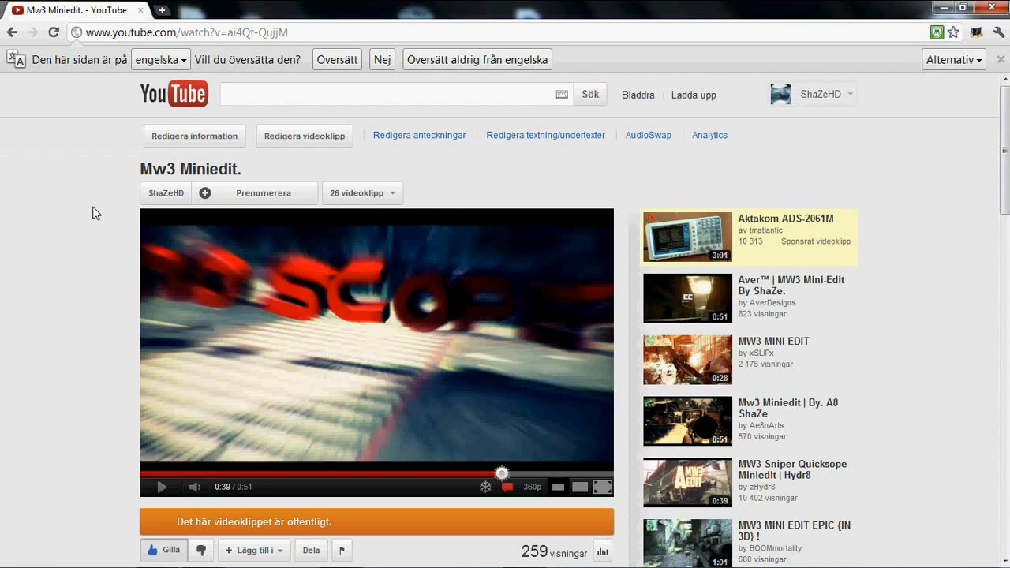
mouse_move(70, 319)
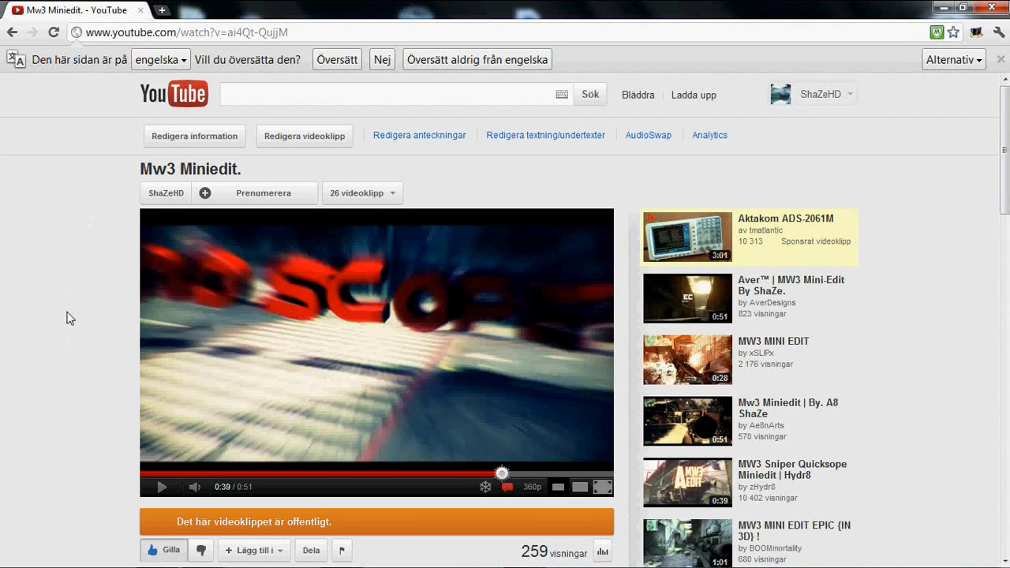
mouse_move(155, 425)
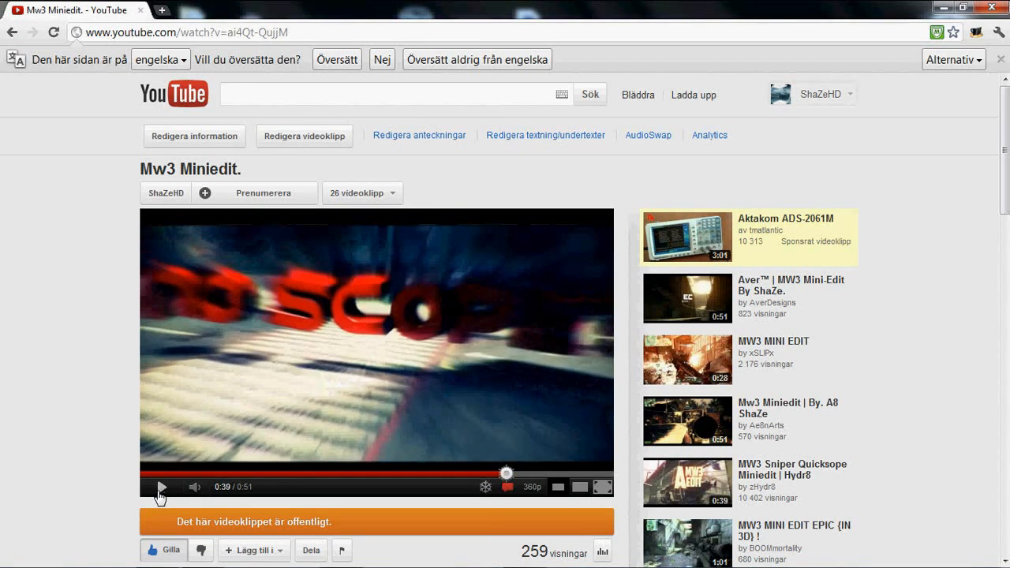
Pause the Mw3 Miniedit YouTube video
click(164, 488)
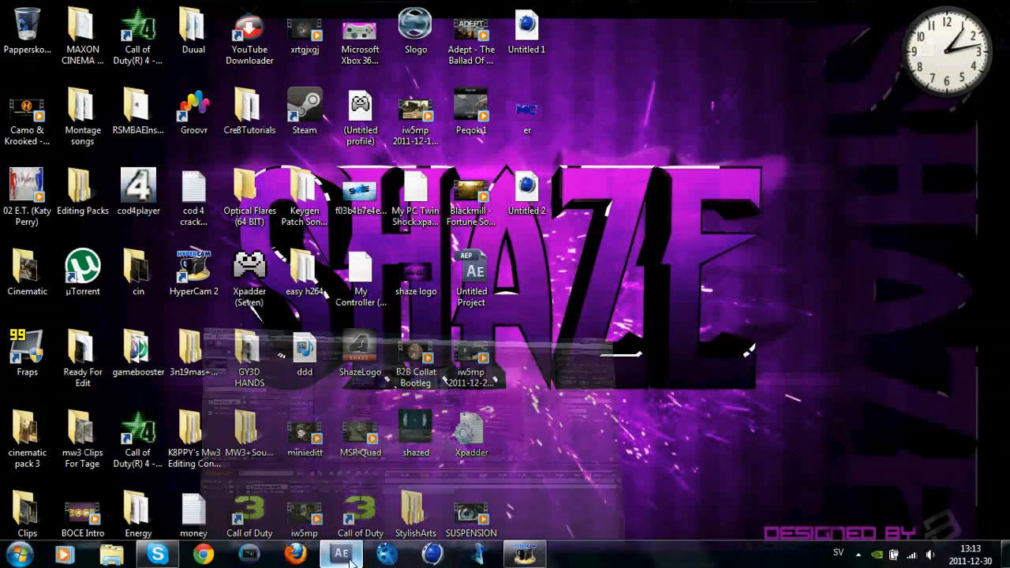
Bring up the no scope composition and scrub to about 0;00;01;25 where the UAV device appears
click(358, 554)
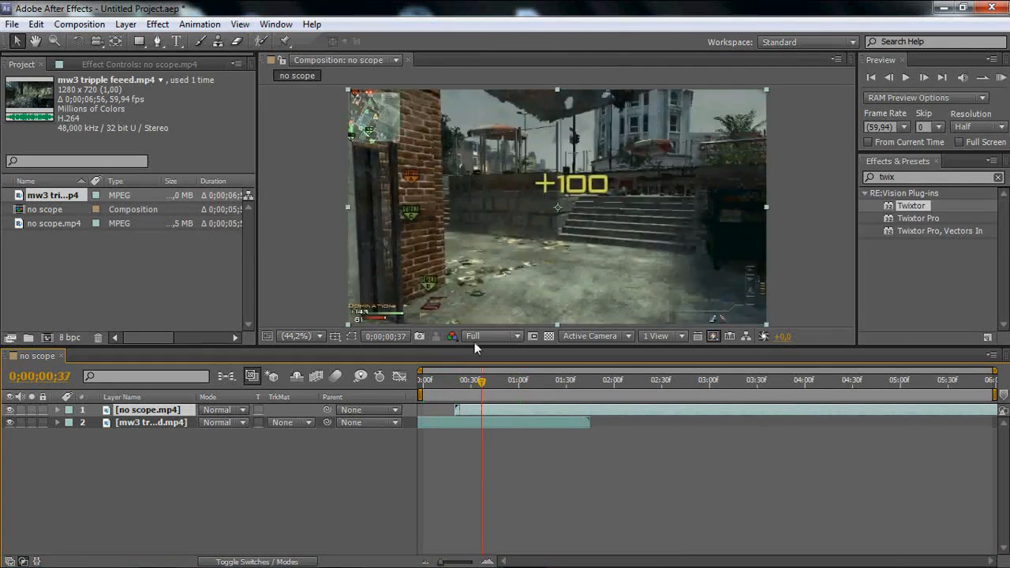
click(490, 336)
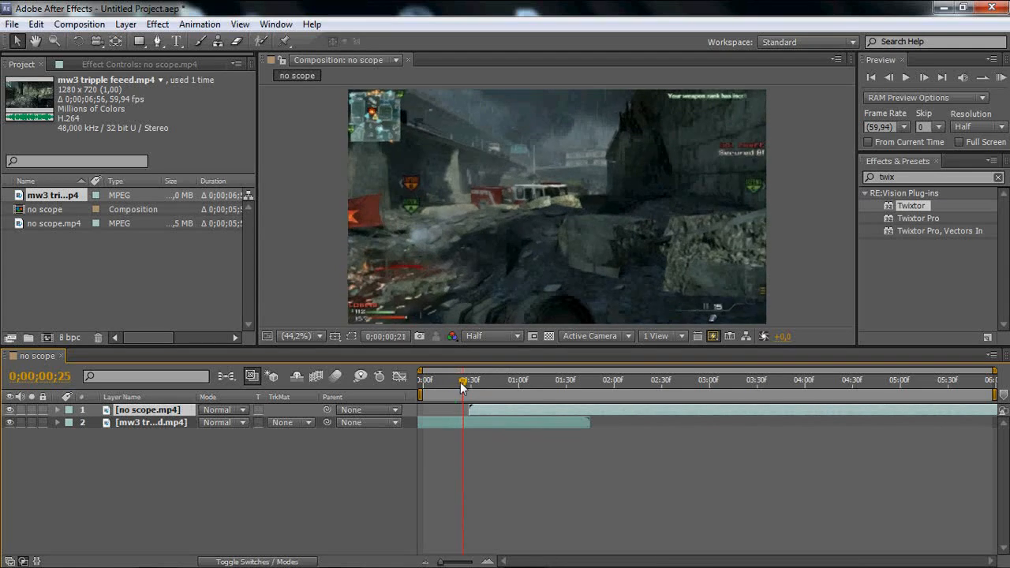
drag(464, 380, 457, 381)
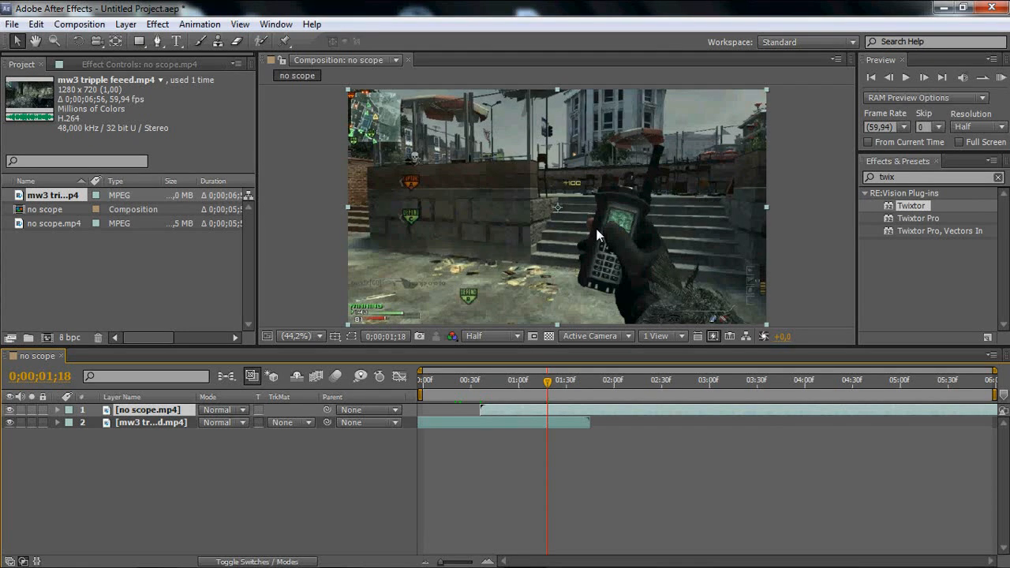
mouse_move(726, 218)
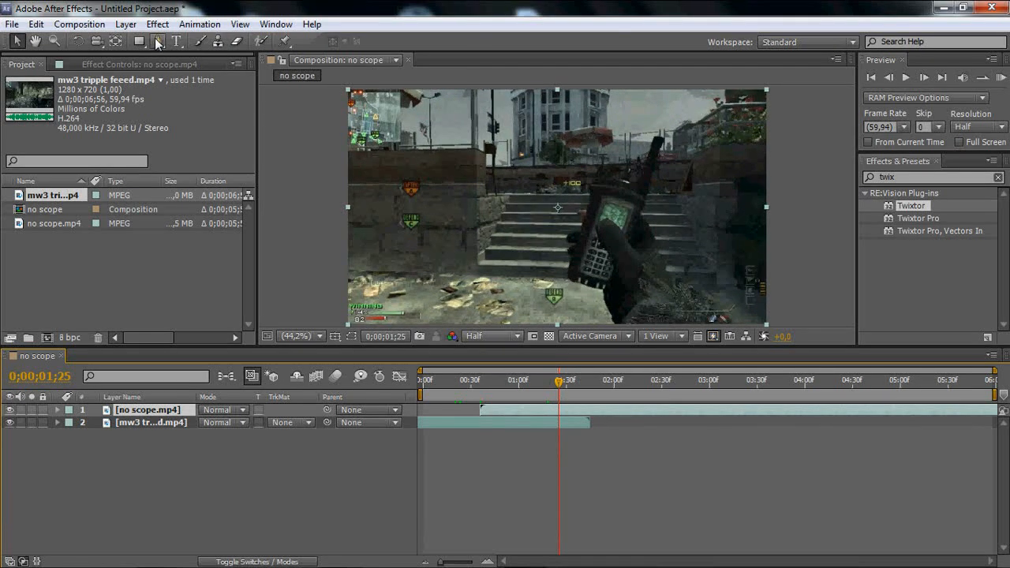
Draw a closed Pen-tool mask around the hand and UAV device on the top no scope layer
click(140, 43)
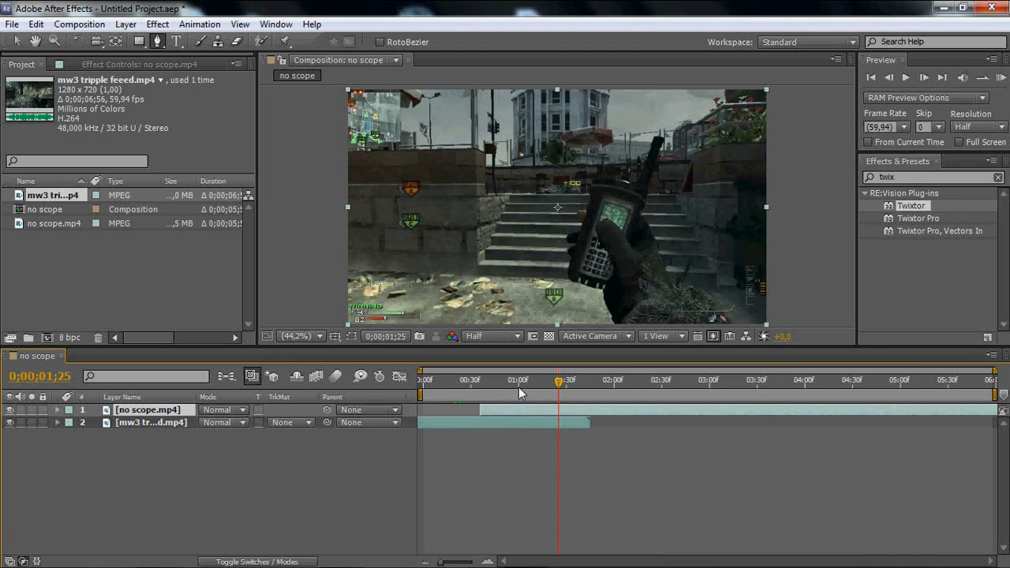
mouse_move(590, 214)
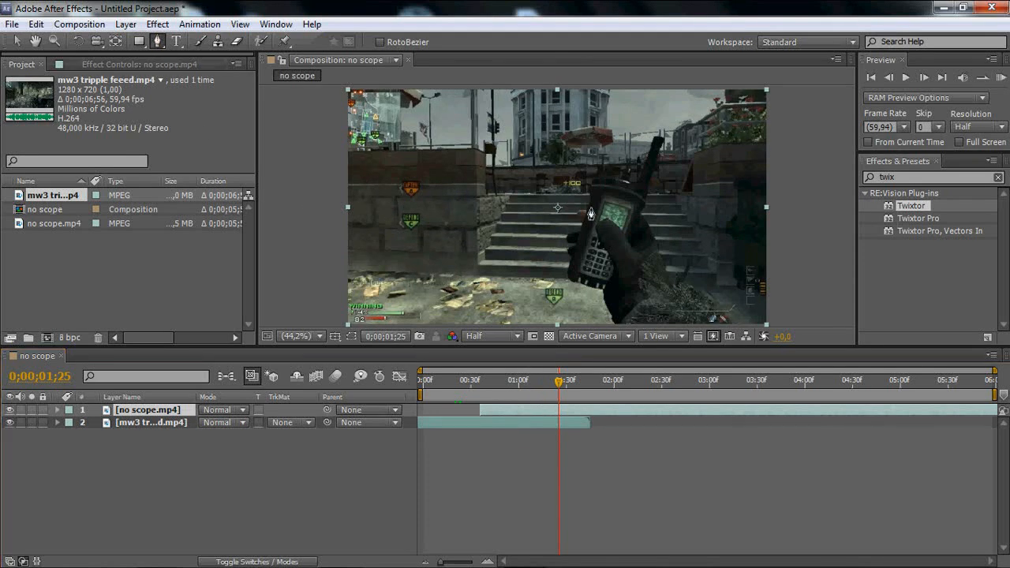
mouse_move(612, 327)
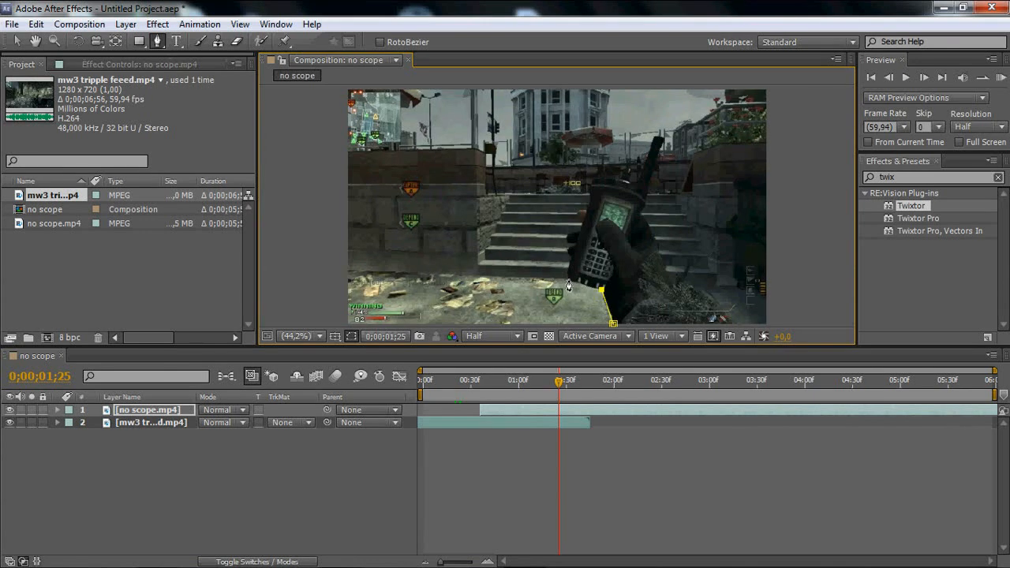
drag(601, 292, 581, 231)
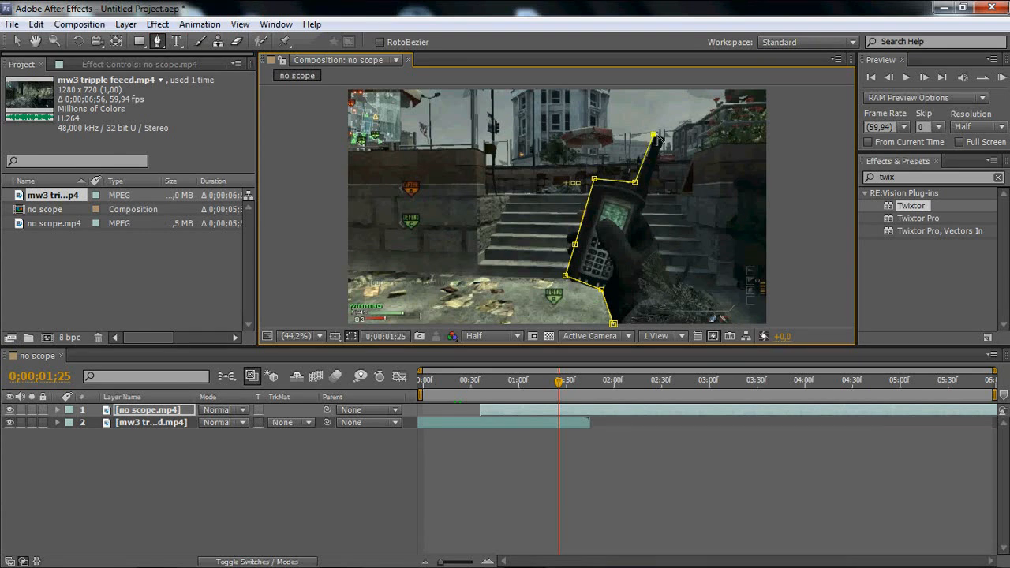
drag(657, 134, 649, 180)
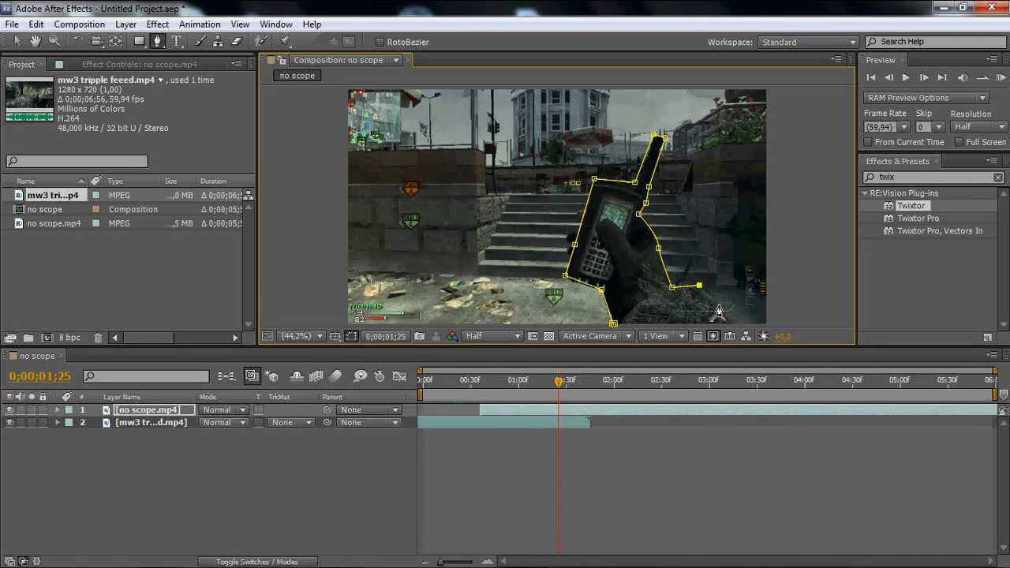
click(300, 335)
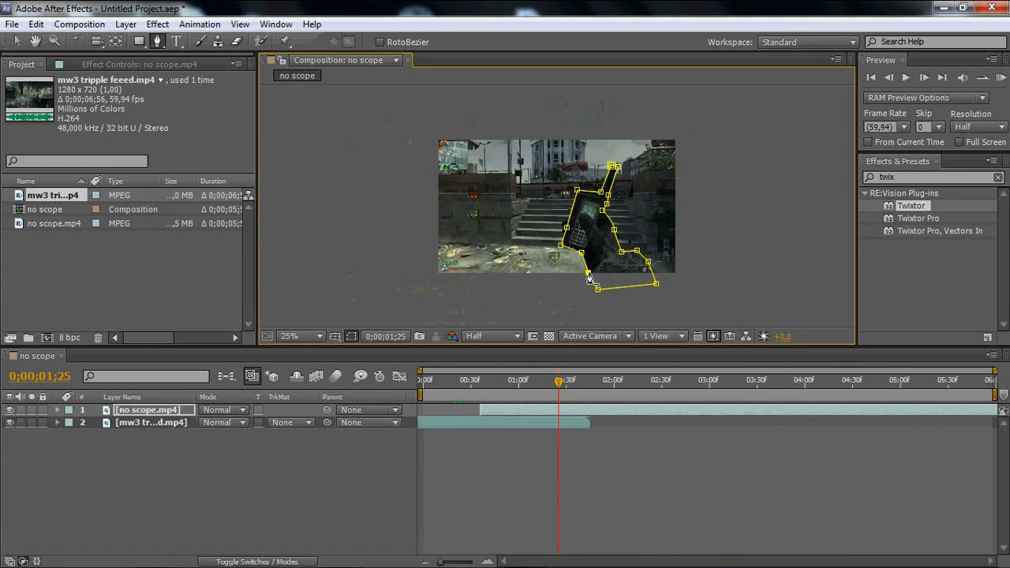
Fit the composition preview and hide the mask path outlines
click(297, 336)
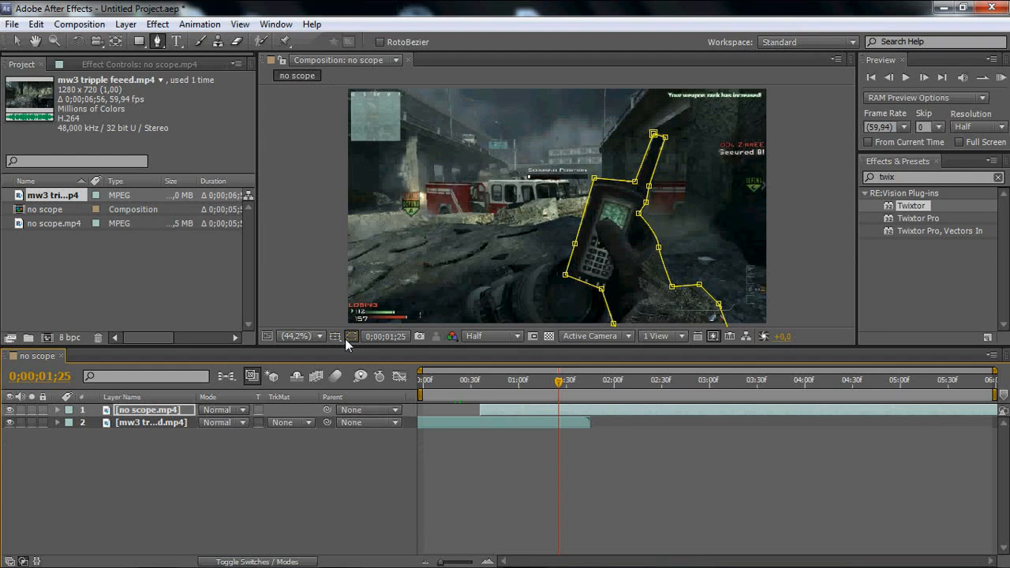
mouse_move(350, 337)
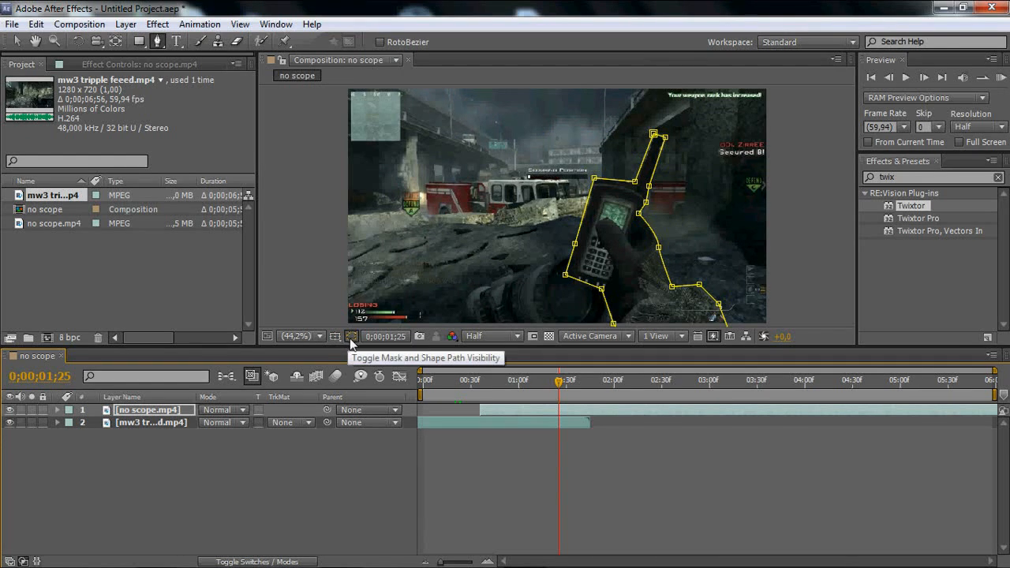
click(350, 336)
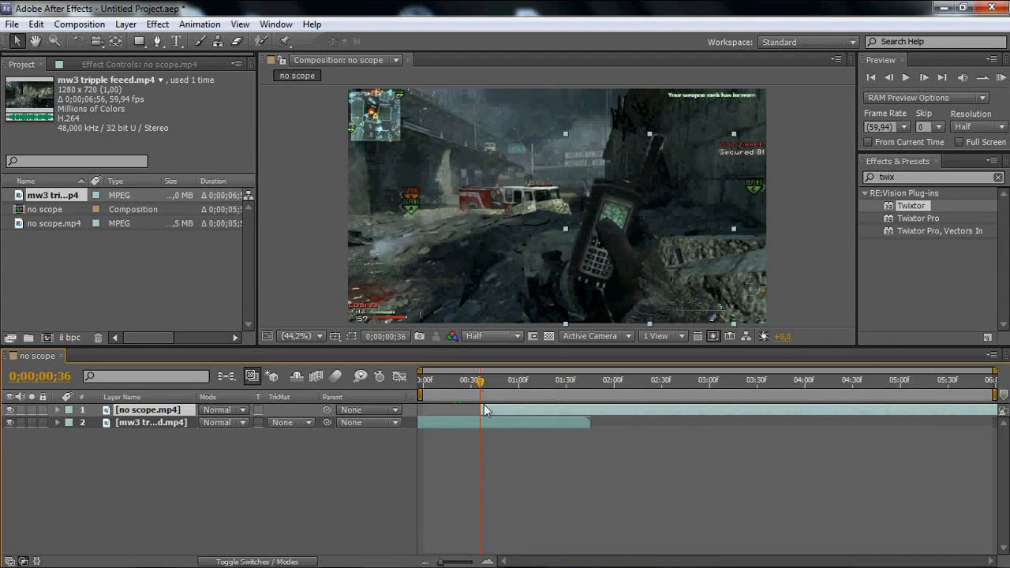
mouse_move(474, 404)
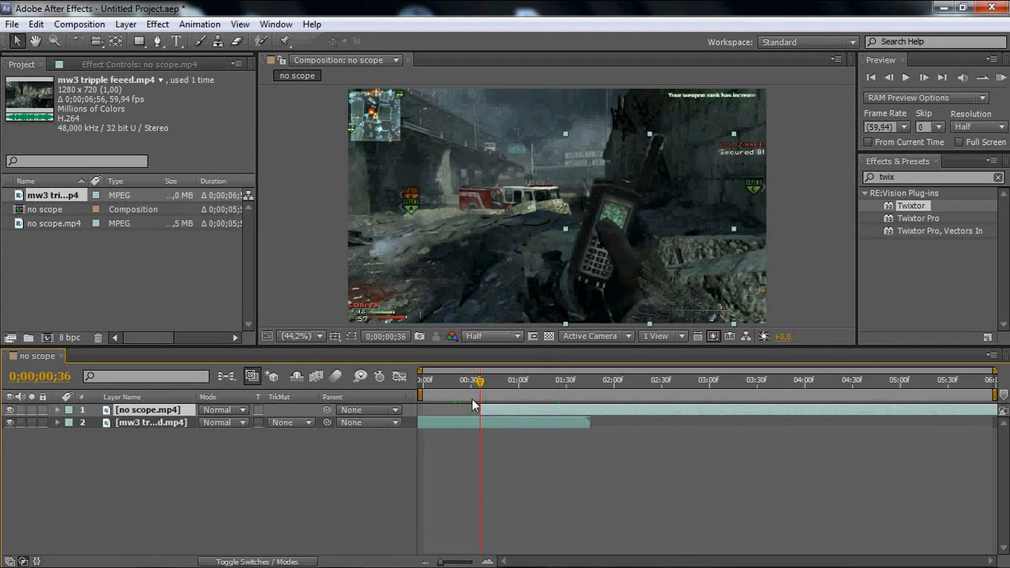
mouse_move(486, 392)
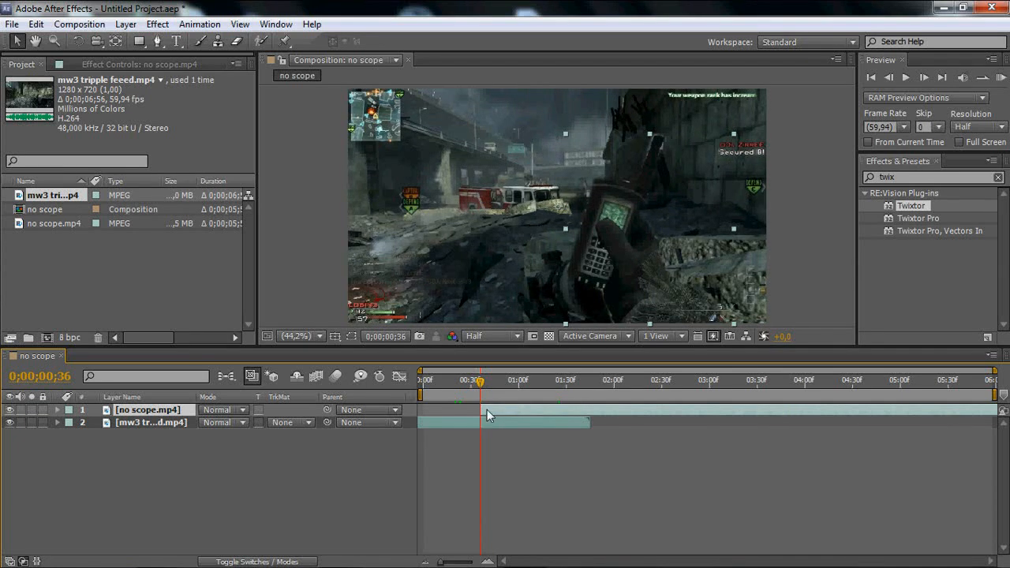
mouse_move(622, 246)
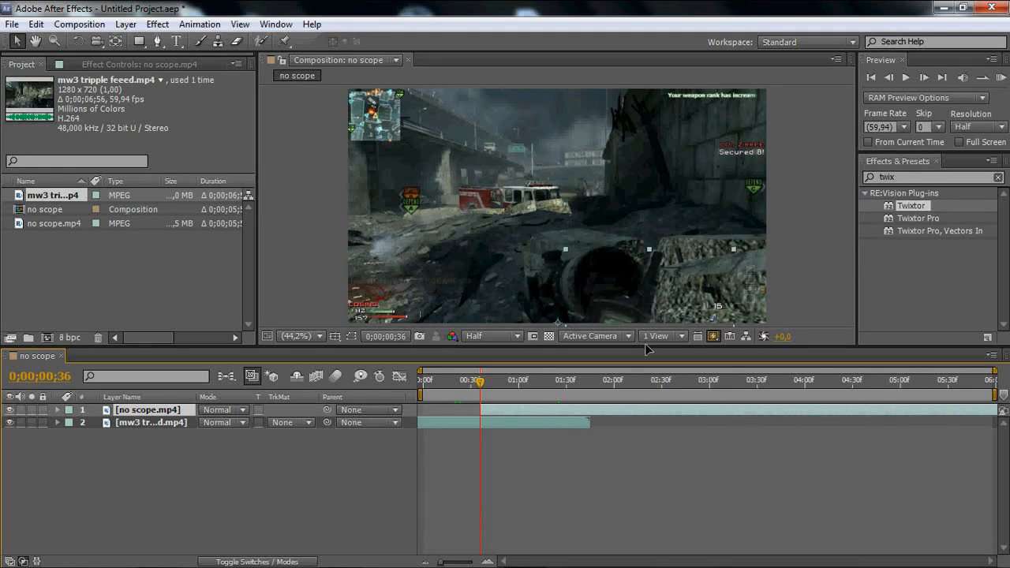
Select the top no scope layer and reveal its Position property
double_click(152, 411)
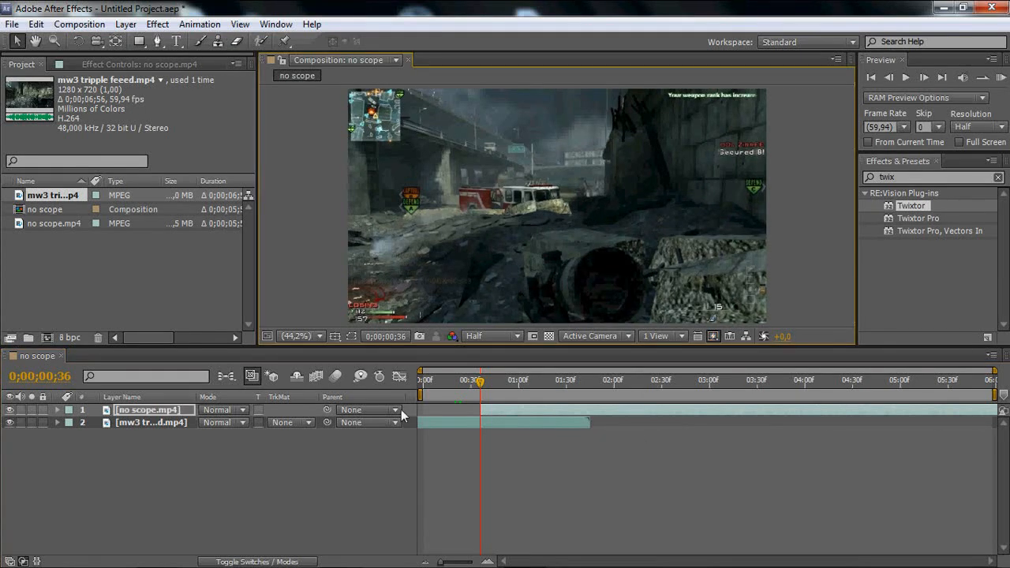
click(57, 411)
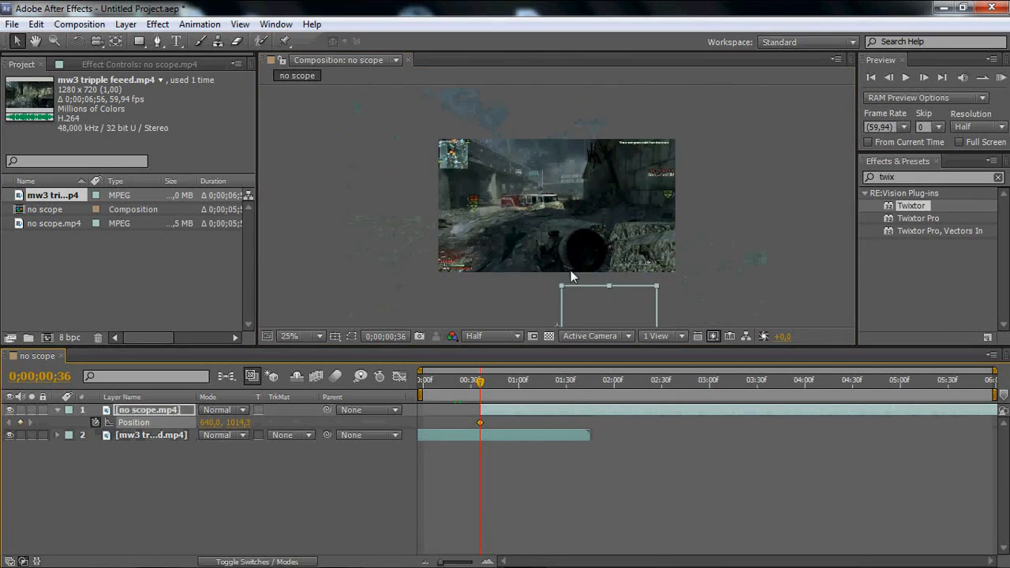
mouse_move(521, 390)
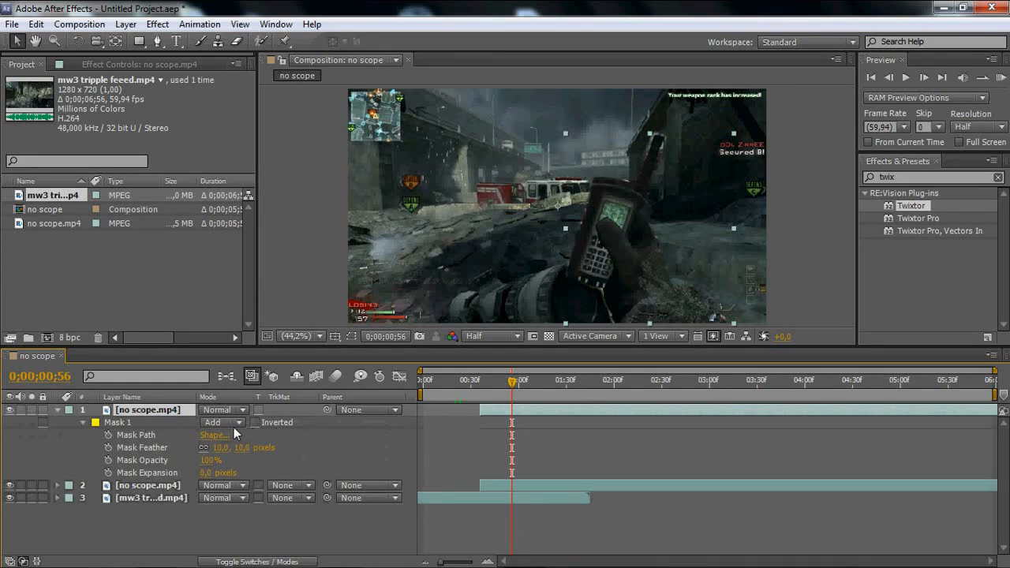
Change the top layer's Mask 1 mode from Add to Subtract
click(223, 423)
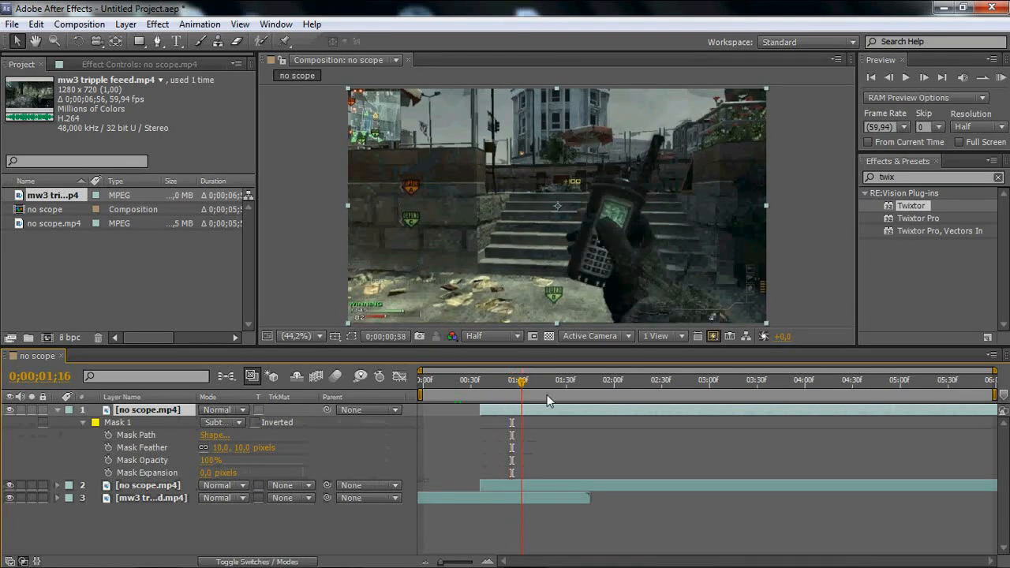
click(474, 380)
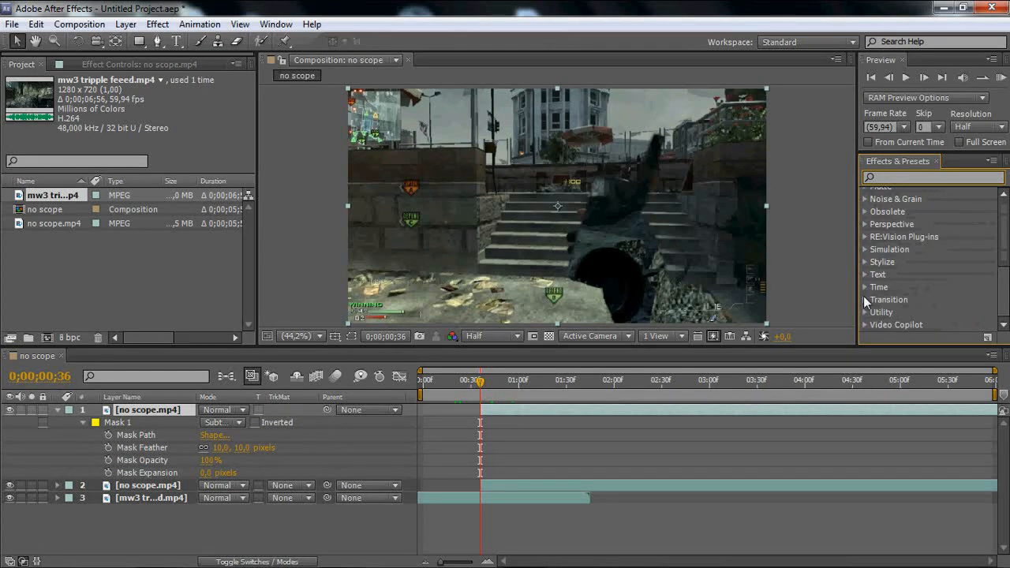
Expand the Transition category in Effects & Presets
click(863, 300)
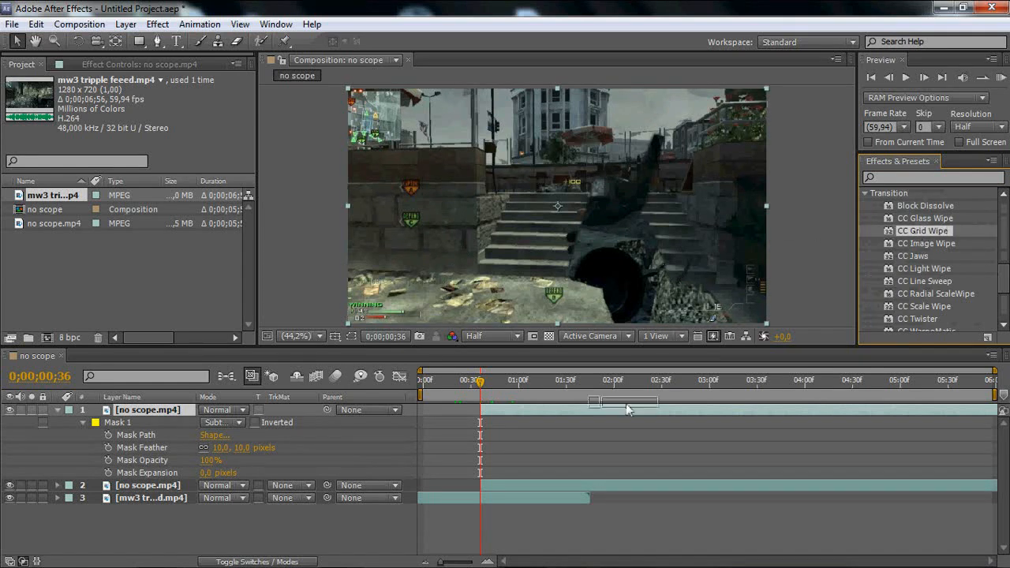
Apply CC Grid Wipe to the masked layer with Completion keyframed 100% at 0:36 to 0% at 1:06
double_click(922, 231)
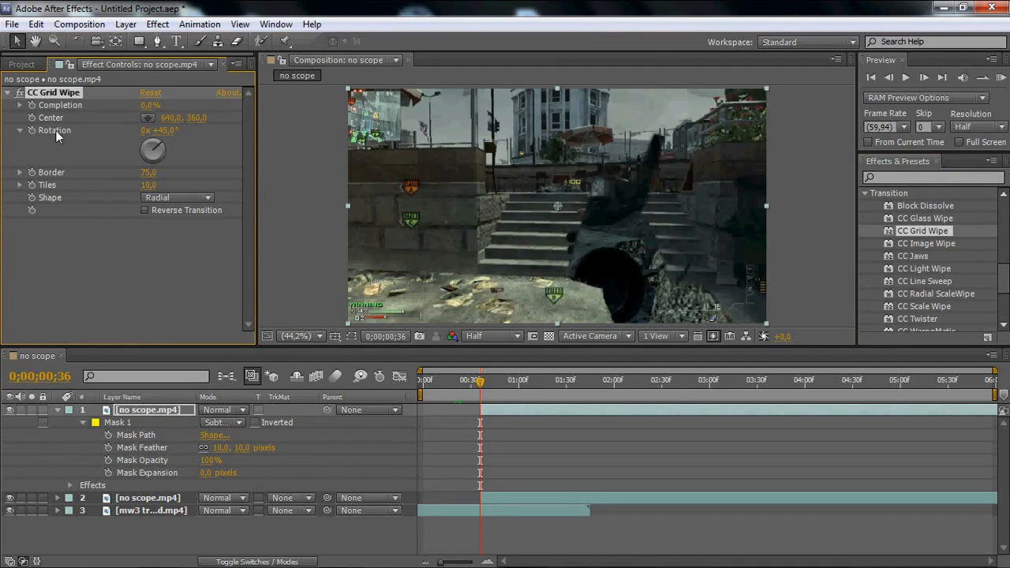
mouse_move(347, 280)
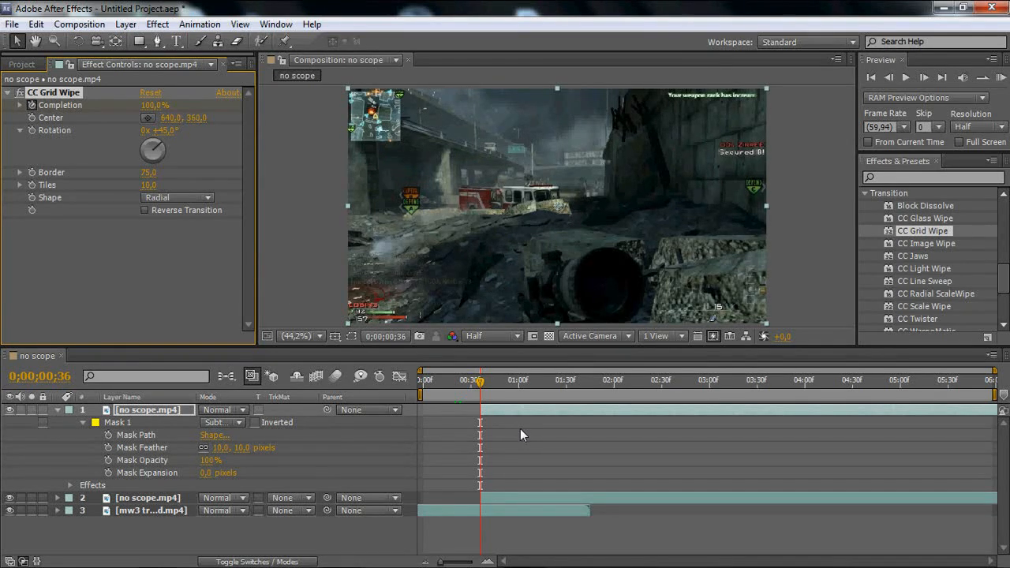
click(496, 380)
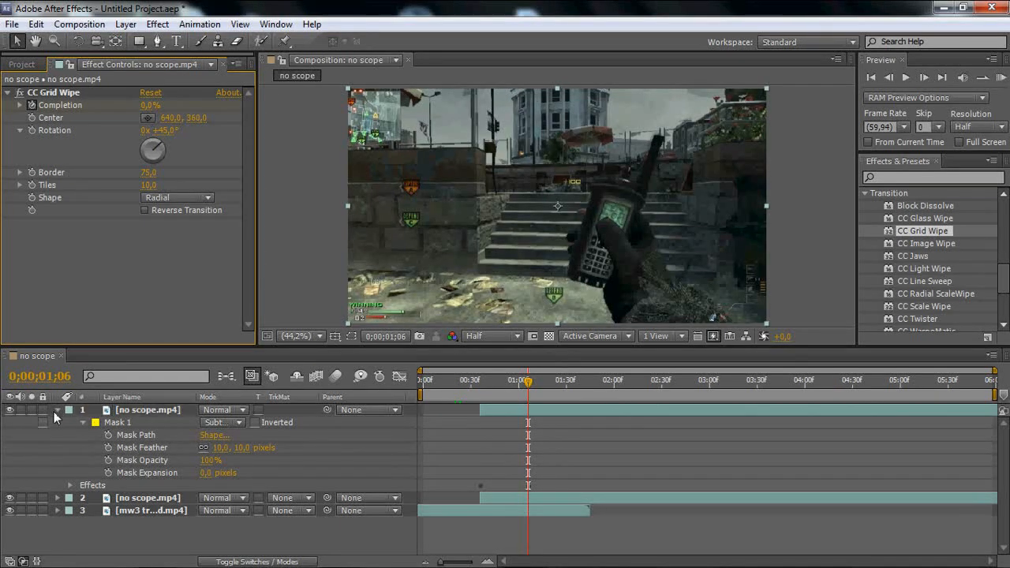
click(57, 411)
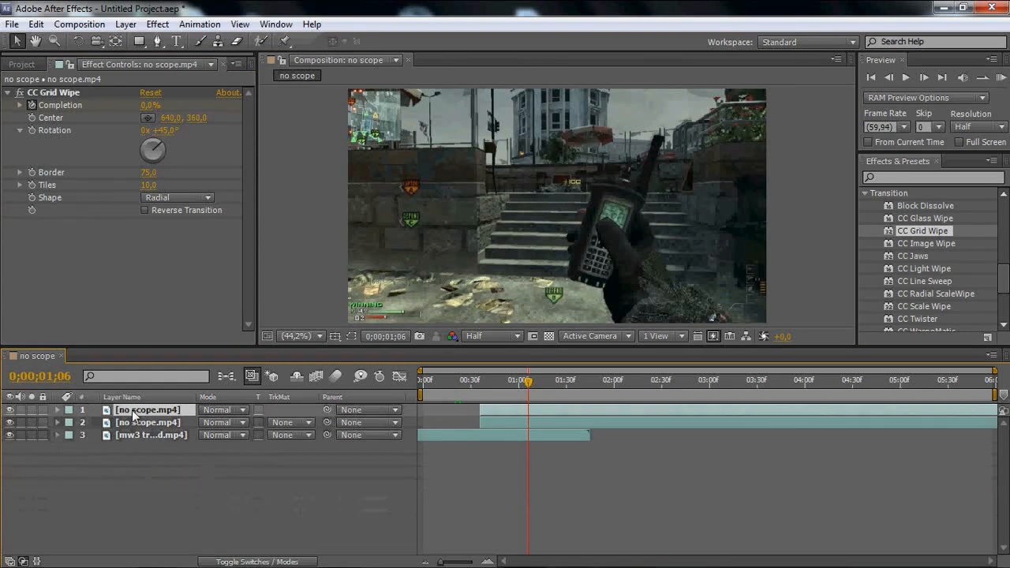
Reveal the layers' keyframed Time Remap, Completion and Position properties at 1:05
click(57, 410)
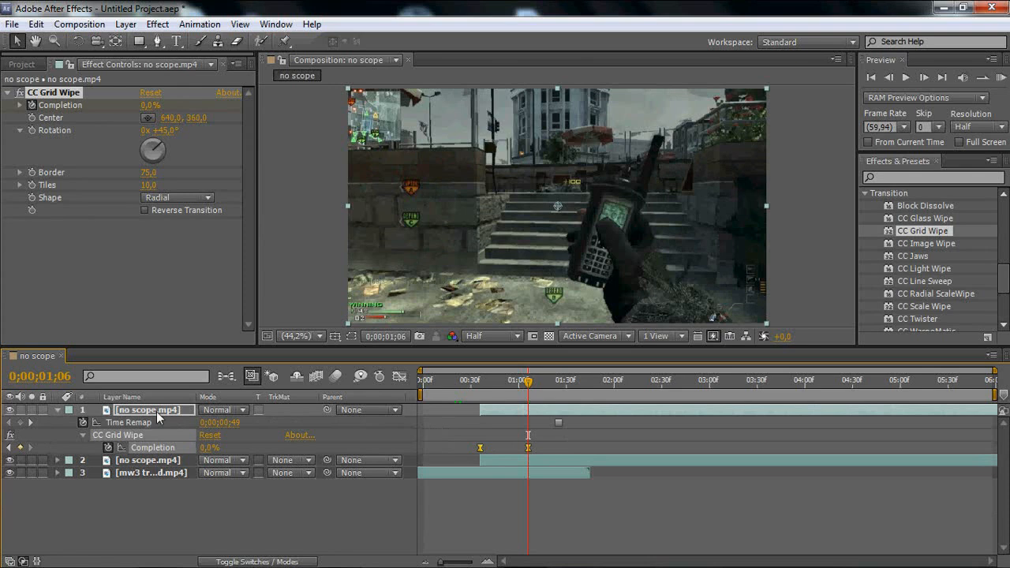
mouse_move(455, 448)
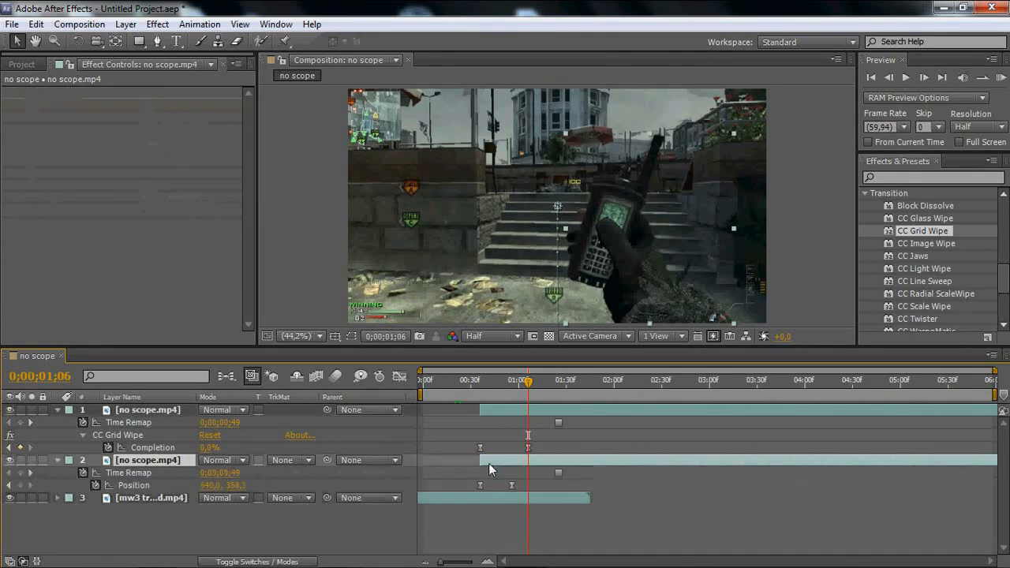
mouse_move(154, 448)
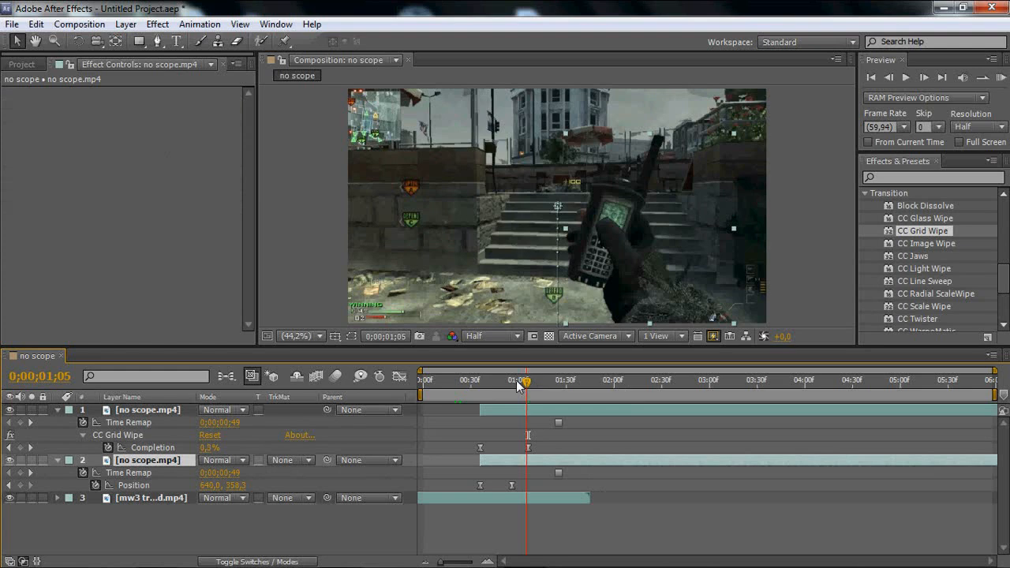
drag(524, 379, 519, 379)
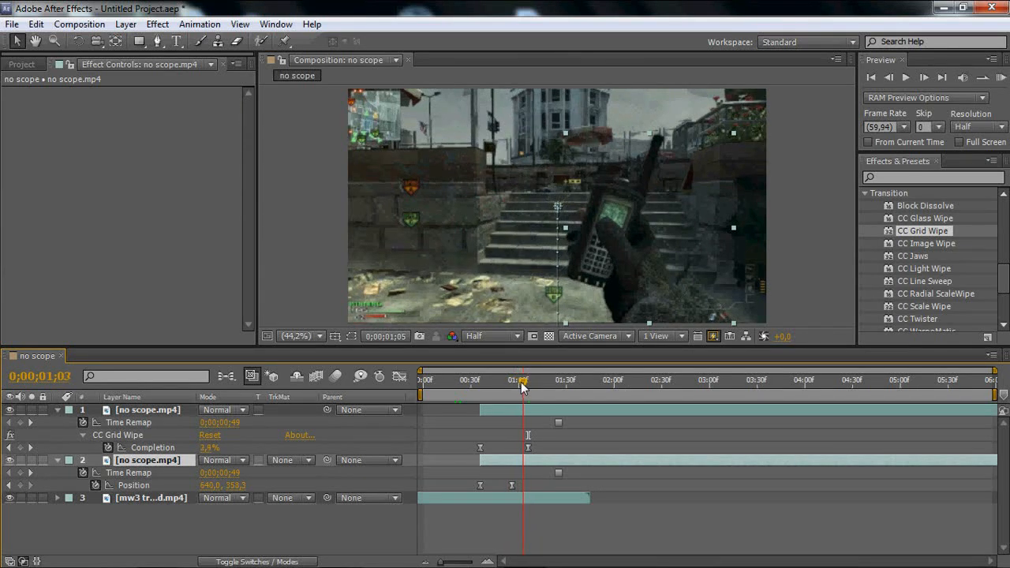
click(530, 379)
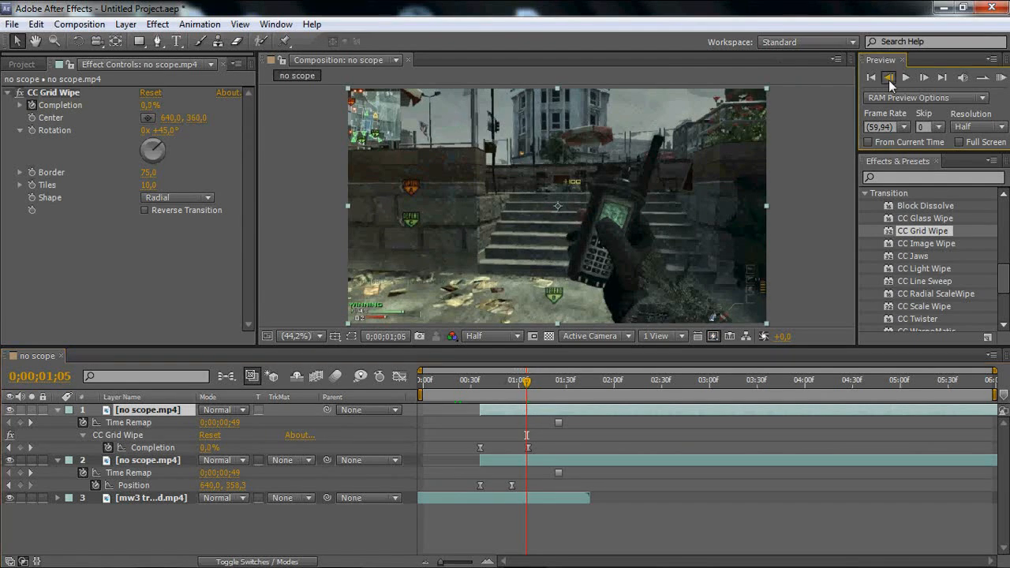
RAM-preview the trimmed no scope clips and grid wipe, then stop playback
click(906, 76)
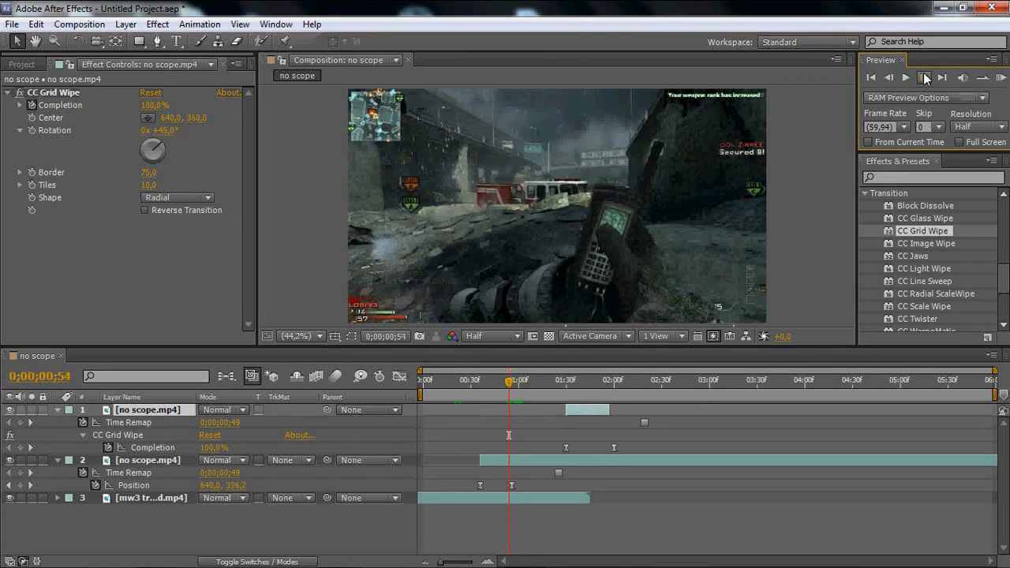
click(921, 76)
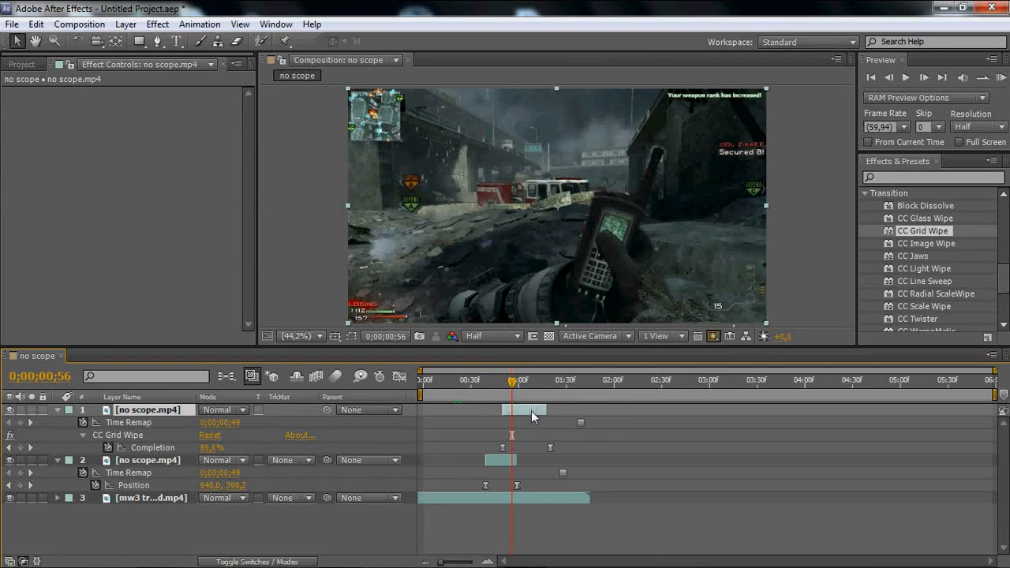
Trim the second no scope layer and drag the wipe's Completion keyframes to fit the shortened clip
click(480, 379)
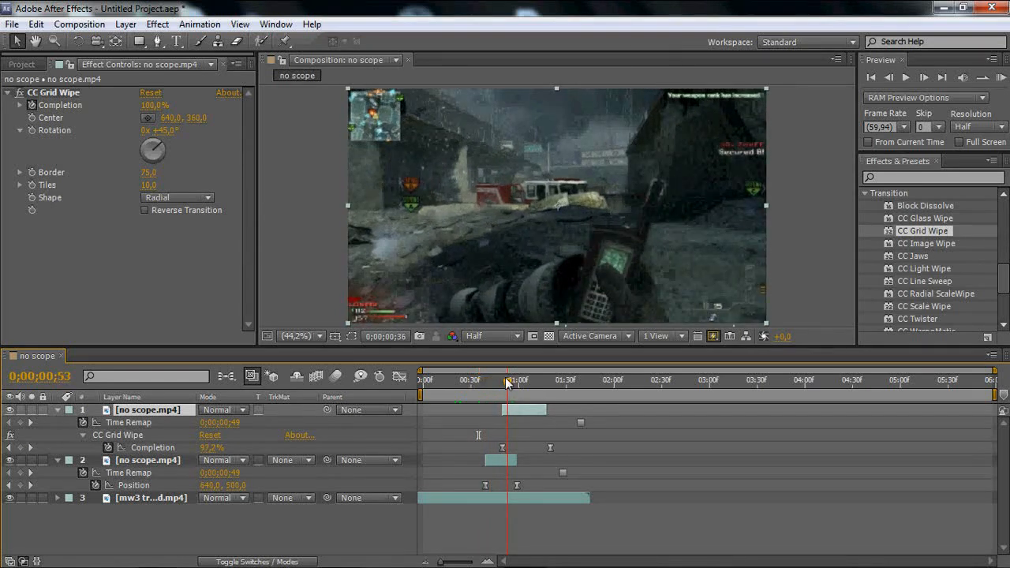
click(505, 382)
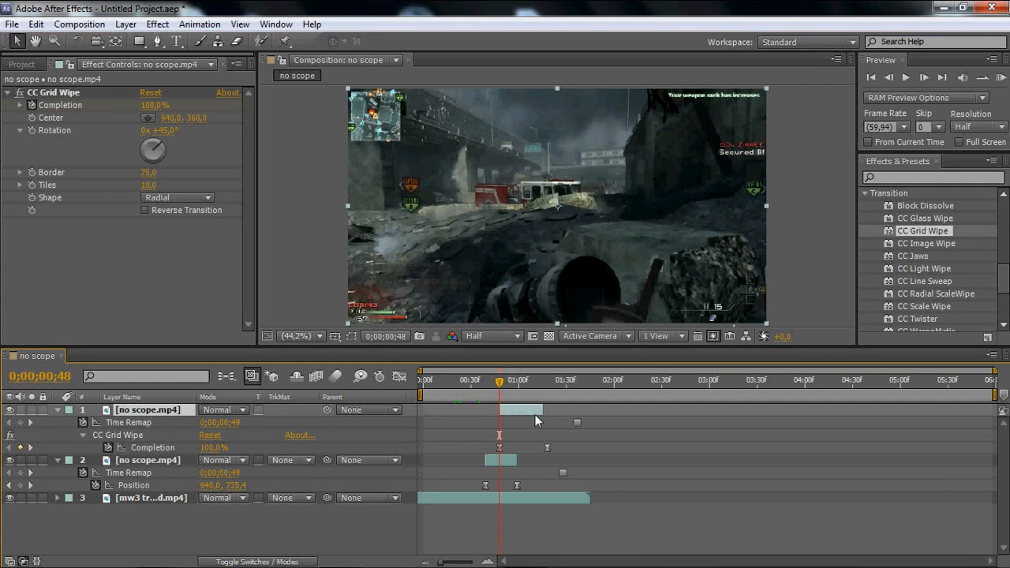
mouse_move(517, 413)
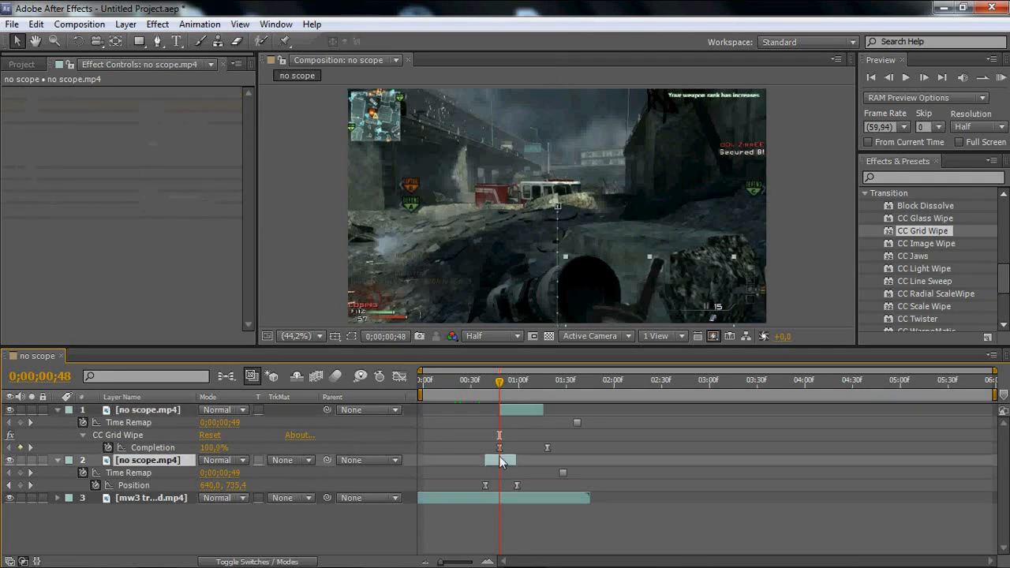
mouse_move(486, 448)
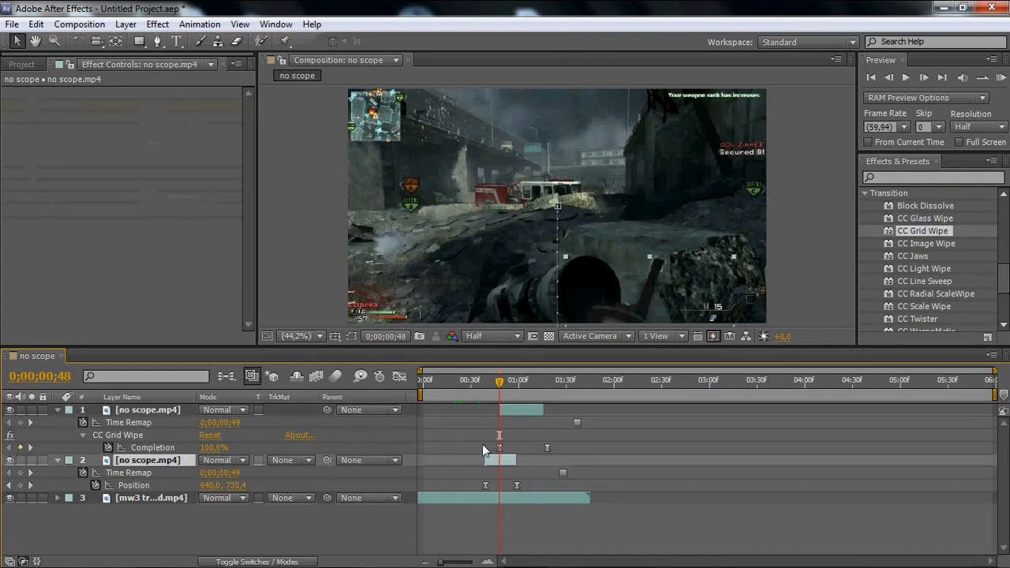
click(489, 390)
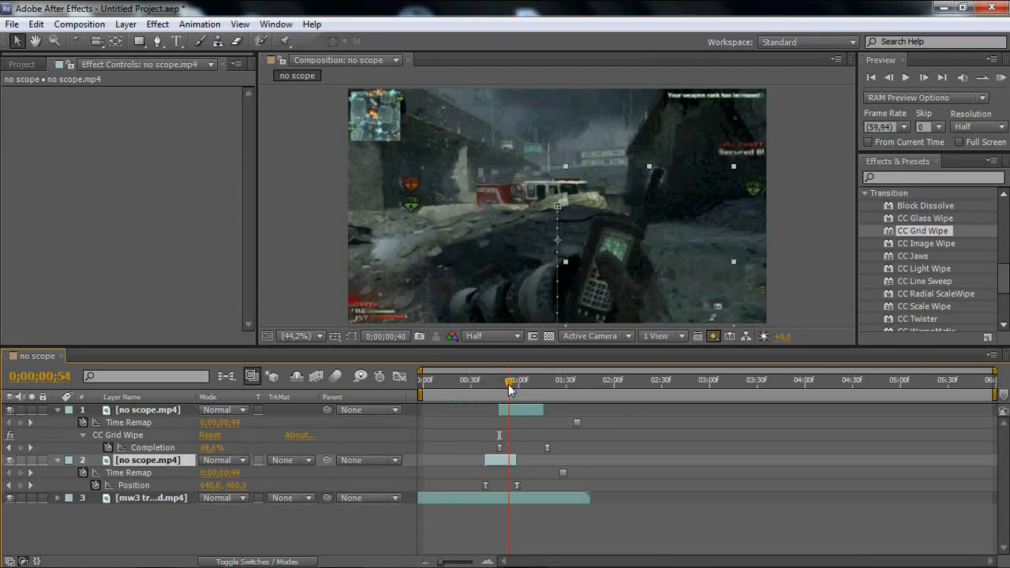
drag(509, 386, 527, 386)
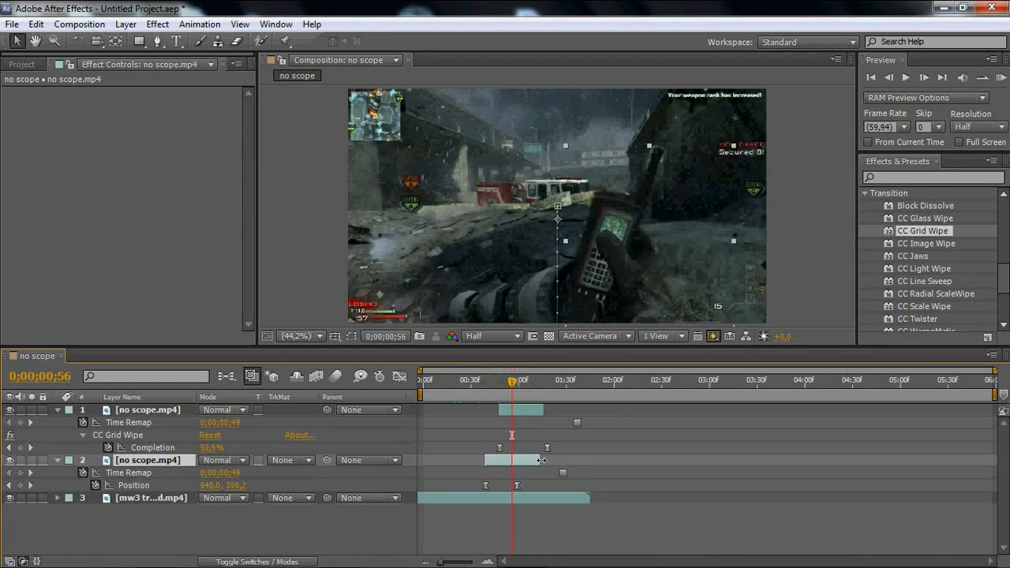
Scrub to about 1:14 to check the grid wipe near its end, Completion around 10%
click(509, 380)
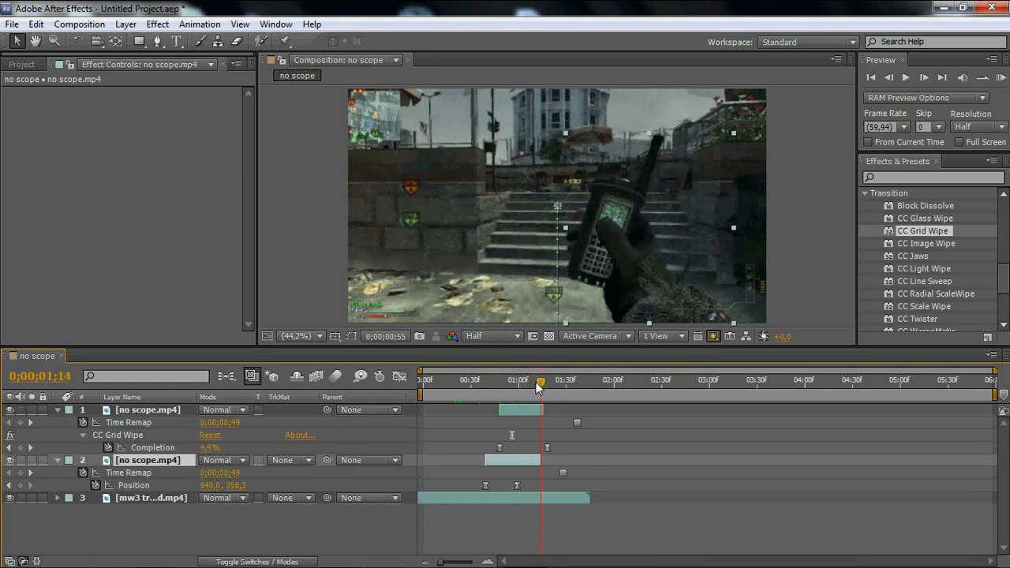
drag(540, 370, 535, 370)
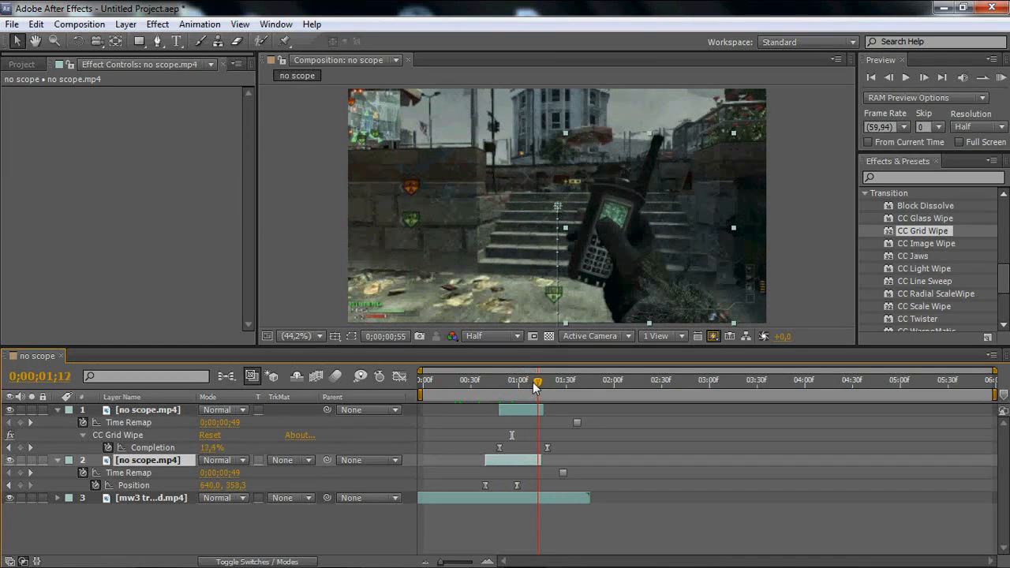
drag(536, 387, 540, 387)
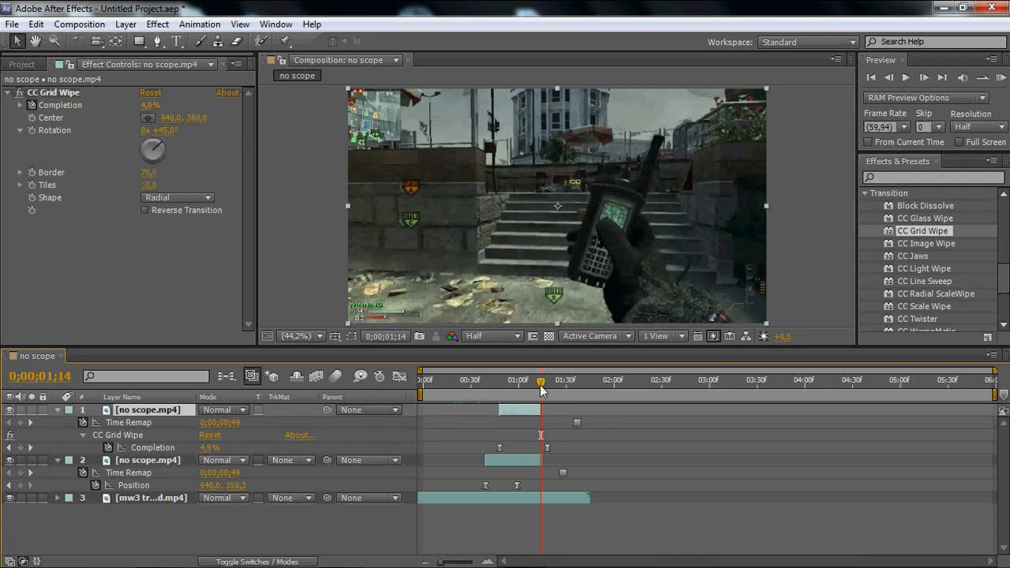
Place no scope.mp4 as layer 3 above the mw3 clip and preview the footage from 0:30 through the transition at 1:12
click(34, 66)
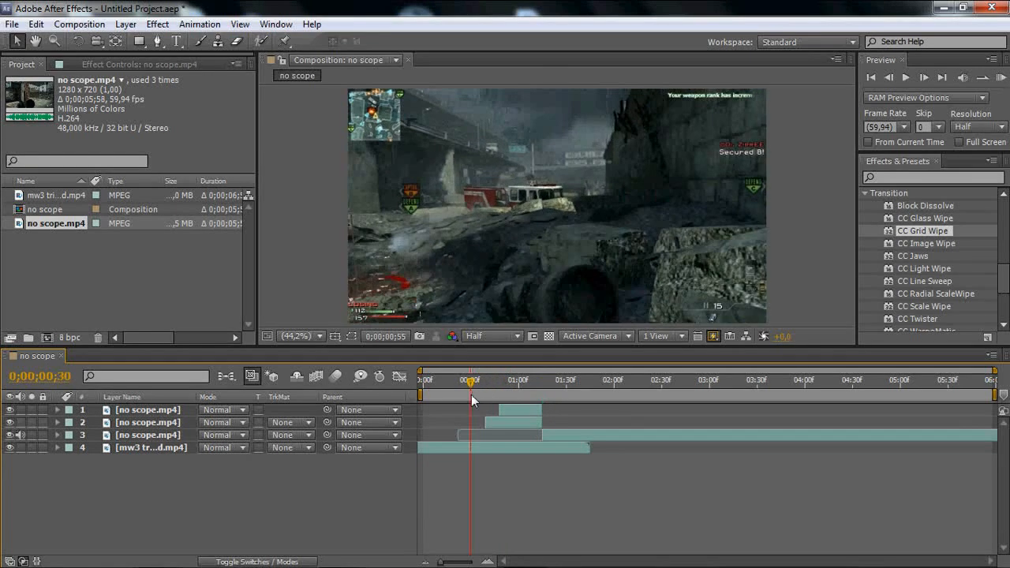
drag(470, 387, 476, 387)
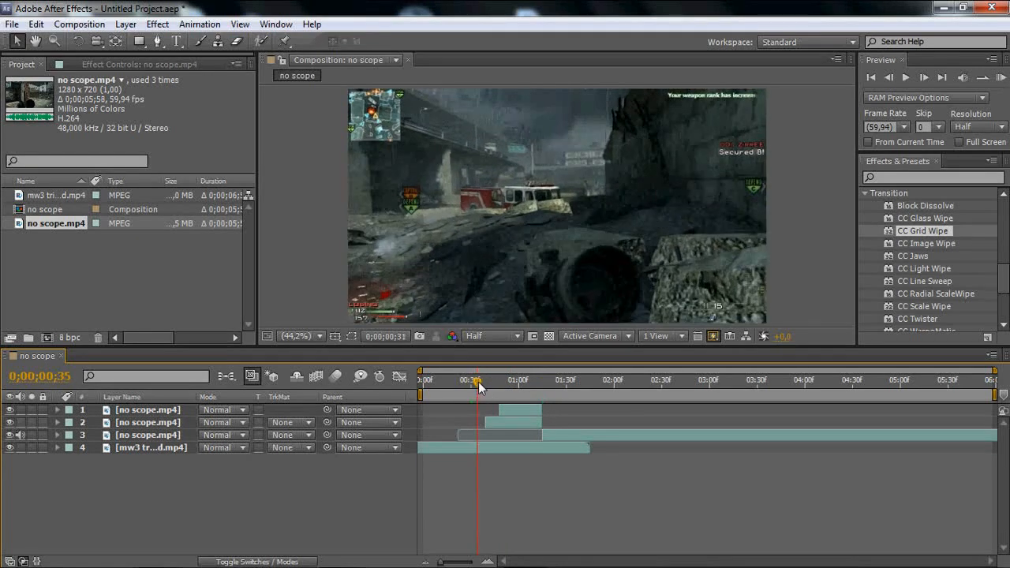
drag(477, 379, 492, 379)
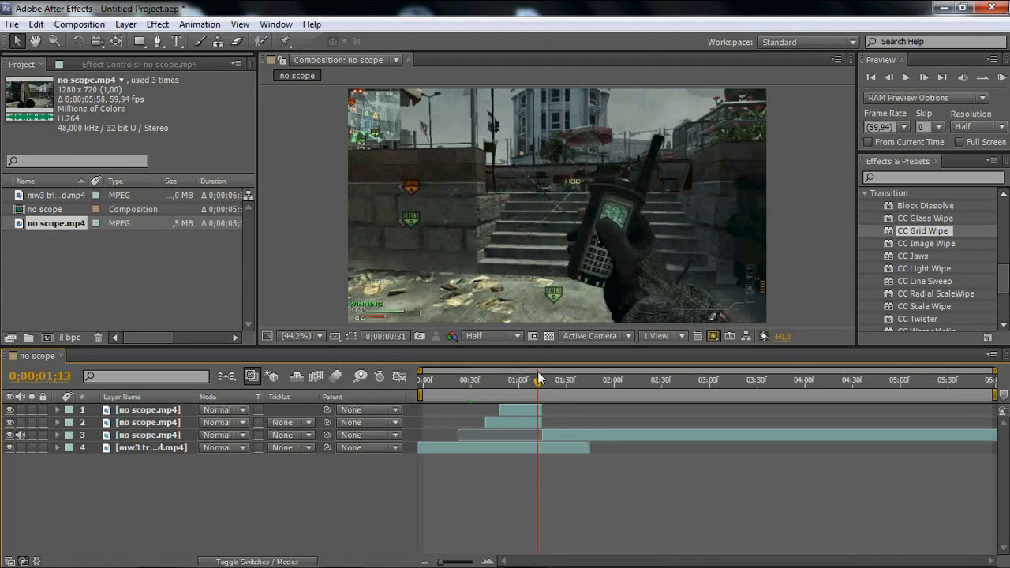
drag(540, 378, 568, 379)
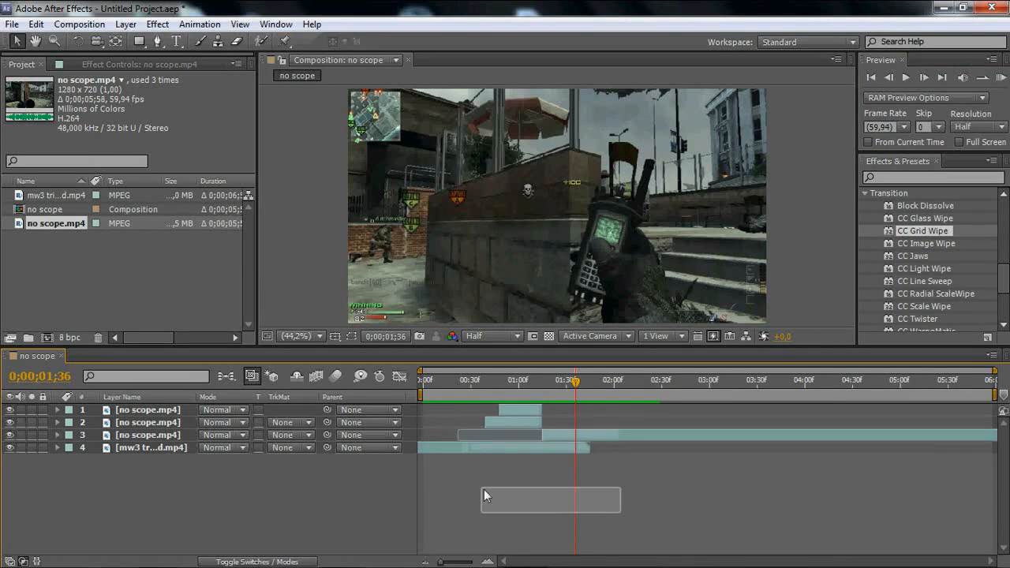
mouse_move(486, 493)
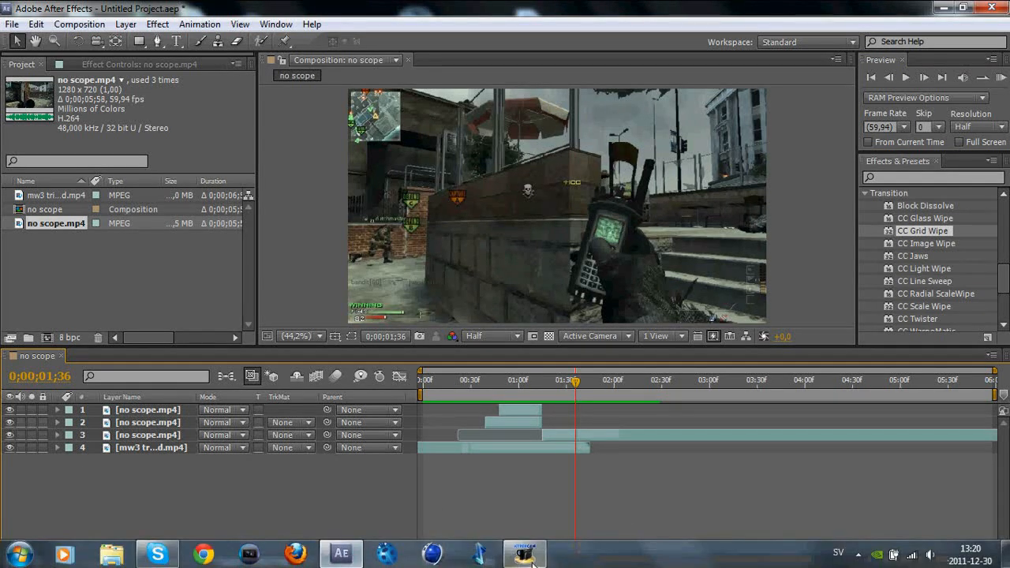